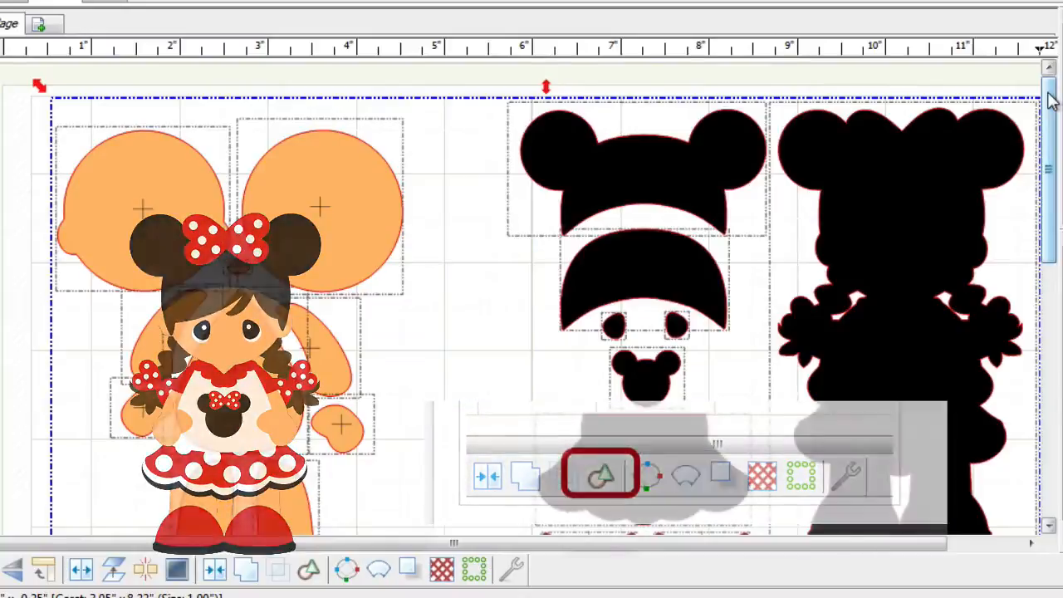
# - Scroll the mat down to bring the layered Minnie girl design on the right into view
pyautogui.scroll(-3)
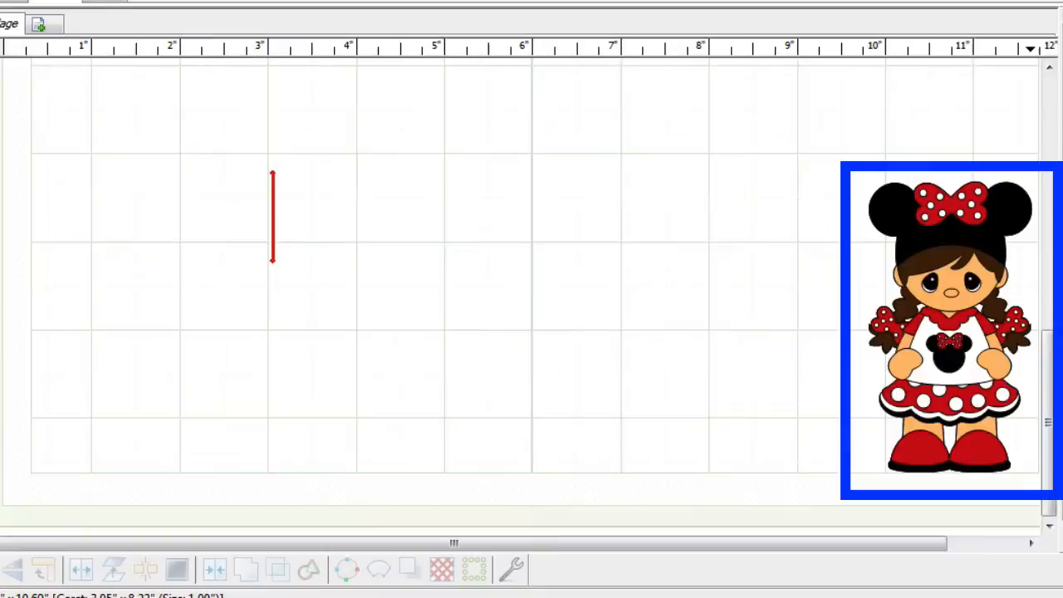
# - Select all shapes of the layered Minnie girl design on the right of the mat
pyautogui.click(946, 328)
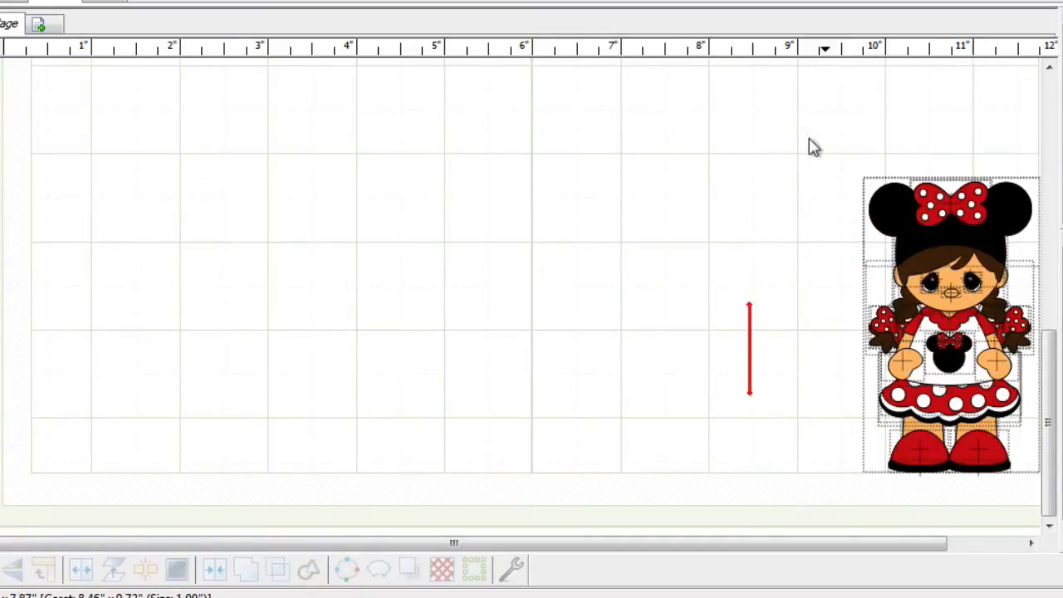
# - Move the Minnie girl to the left of the mat and apply Texture Snapshot
pyautogui.moveTo(951, 323); pyautogui.dragTo(271, 289)
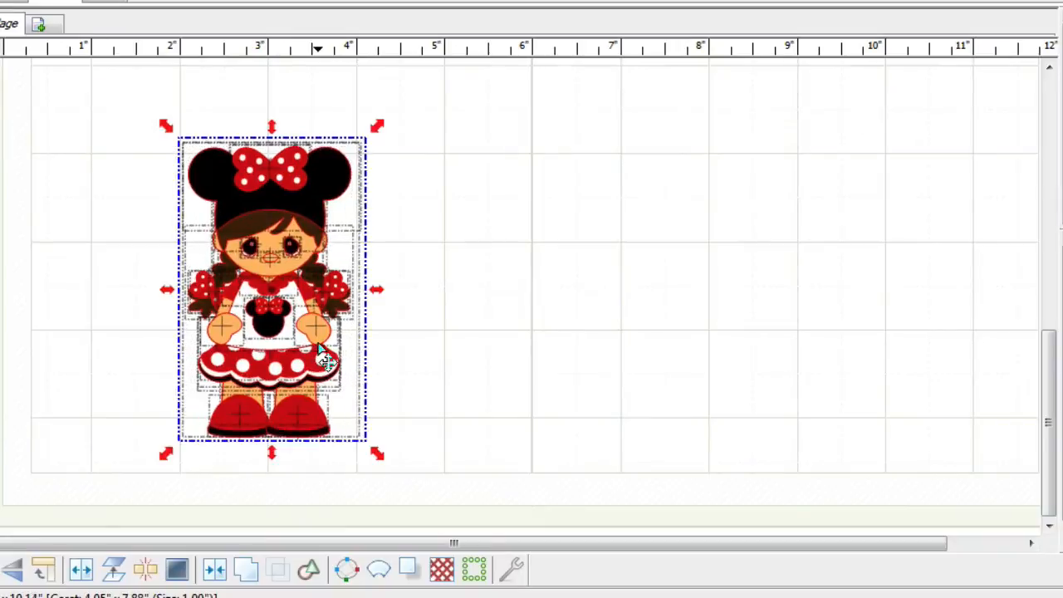
pyautogui.click(308, 568)
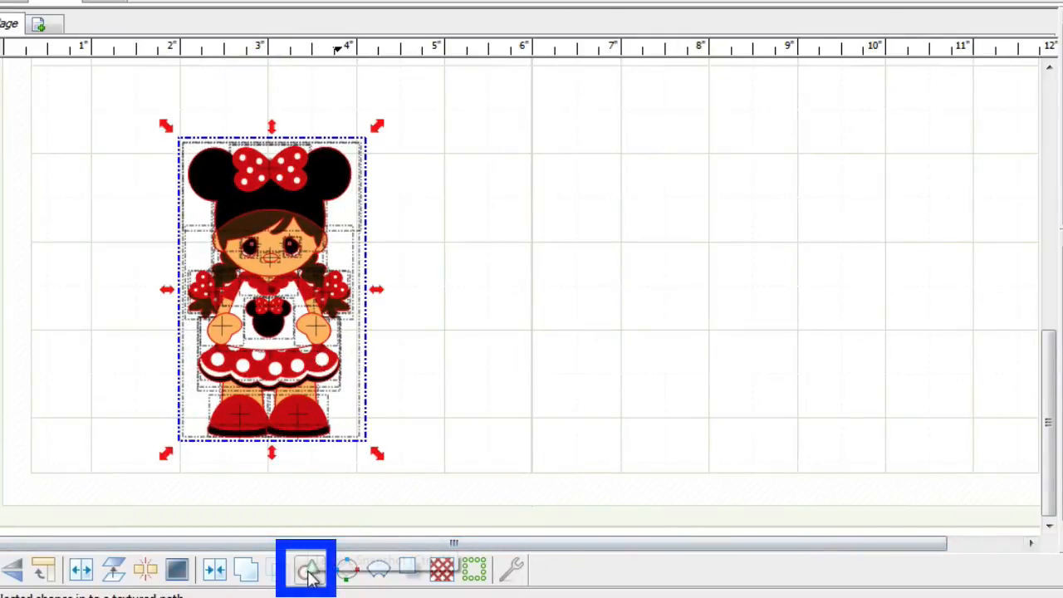
pyautogui.moveTo(308, 569)
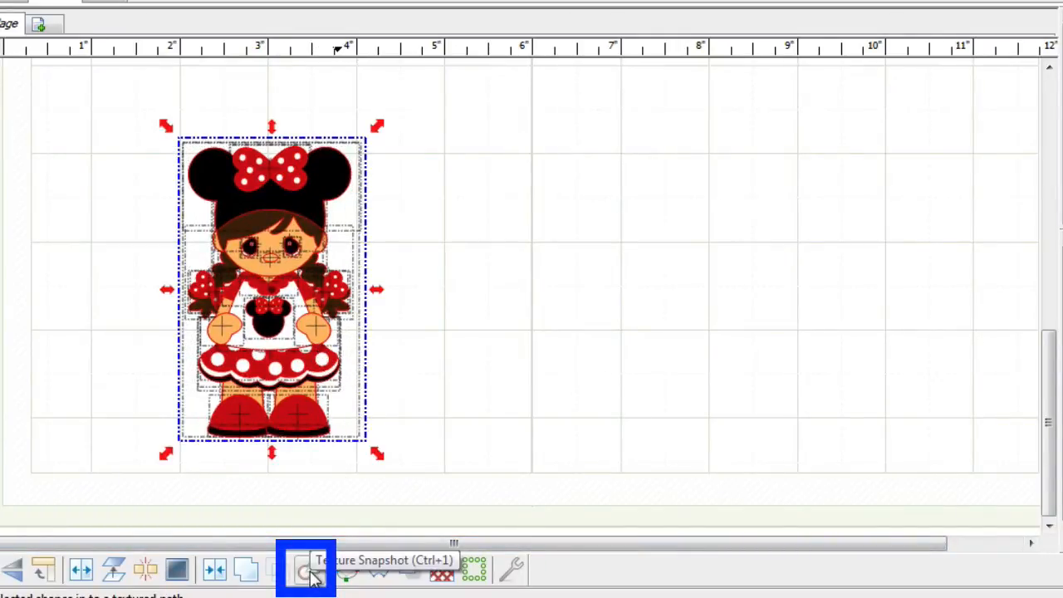
pyautogui.click(307, 569)
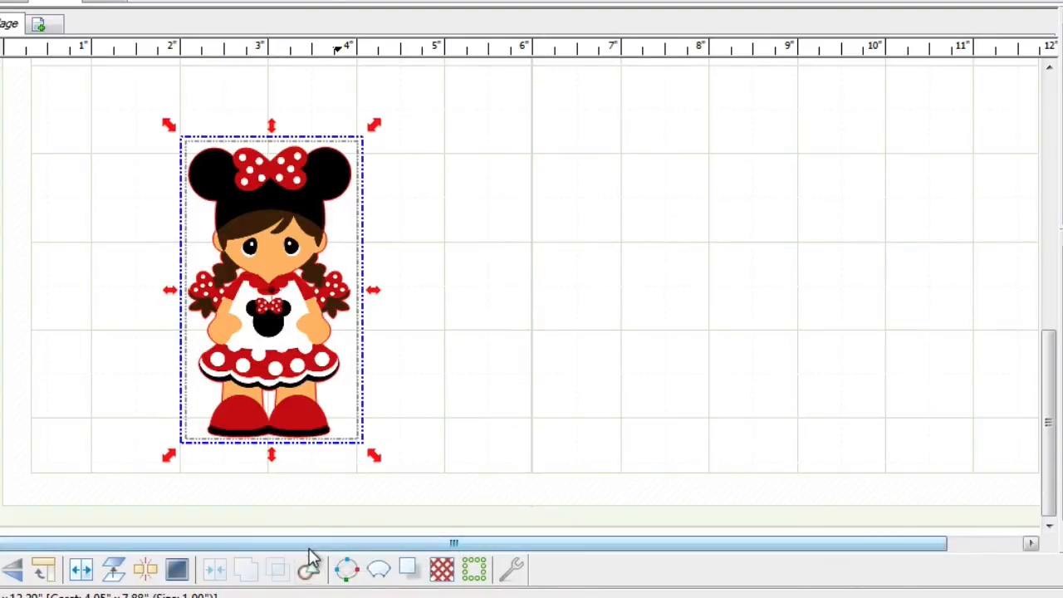
pyautogui.moveTo(336, 187)
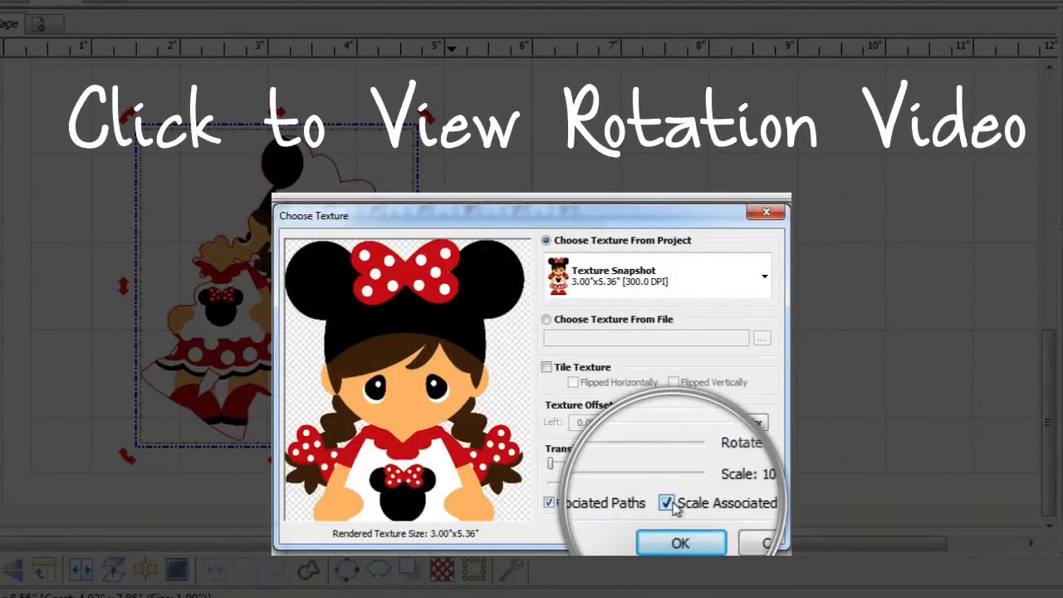
# - Select the layered Minnie girl design in the new project to rotate it
pyautogui.click(679, 542)
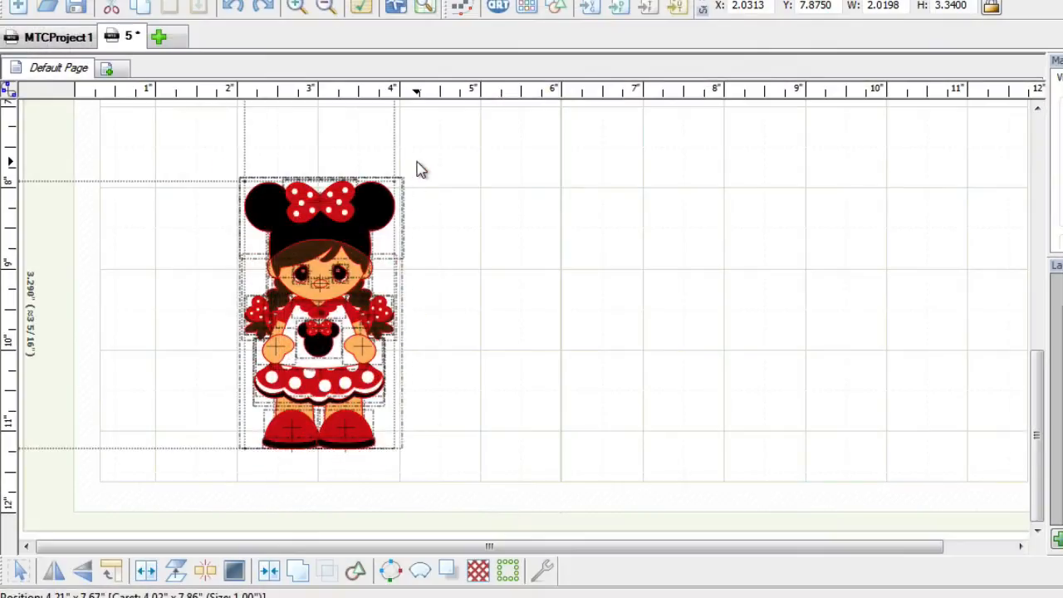
pyautogui.click(353, 570)
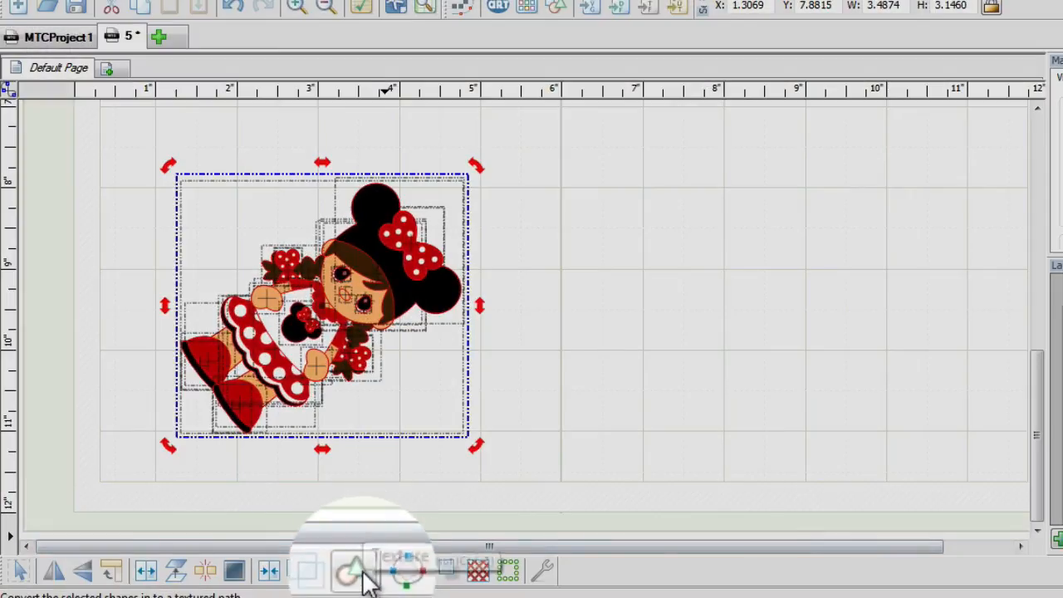